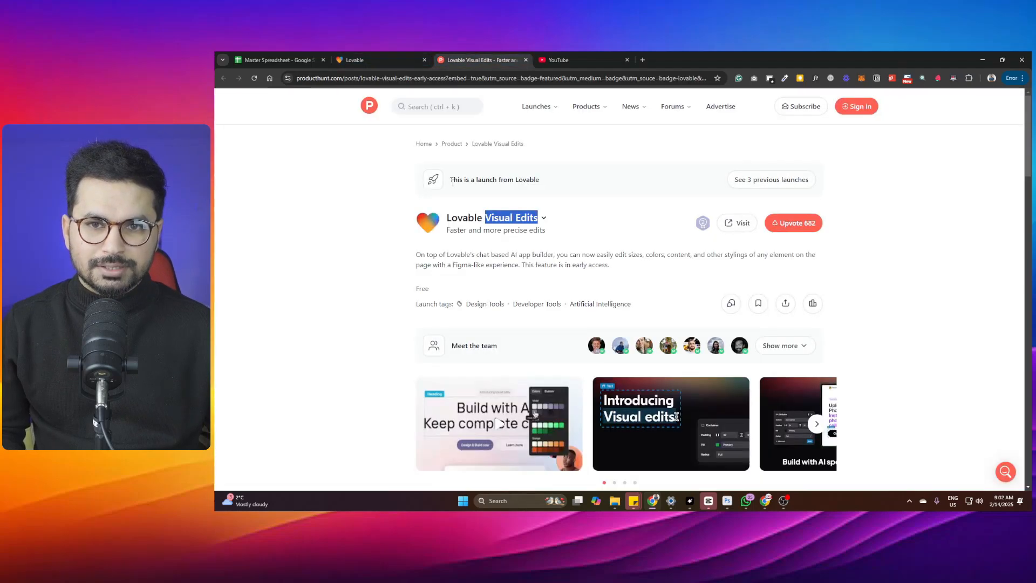
- Enlarge a gallery image on the Lovable Visual Edits launch page in Product Hunt
left_click(670, 423)
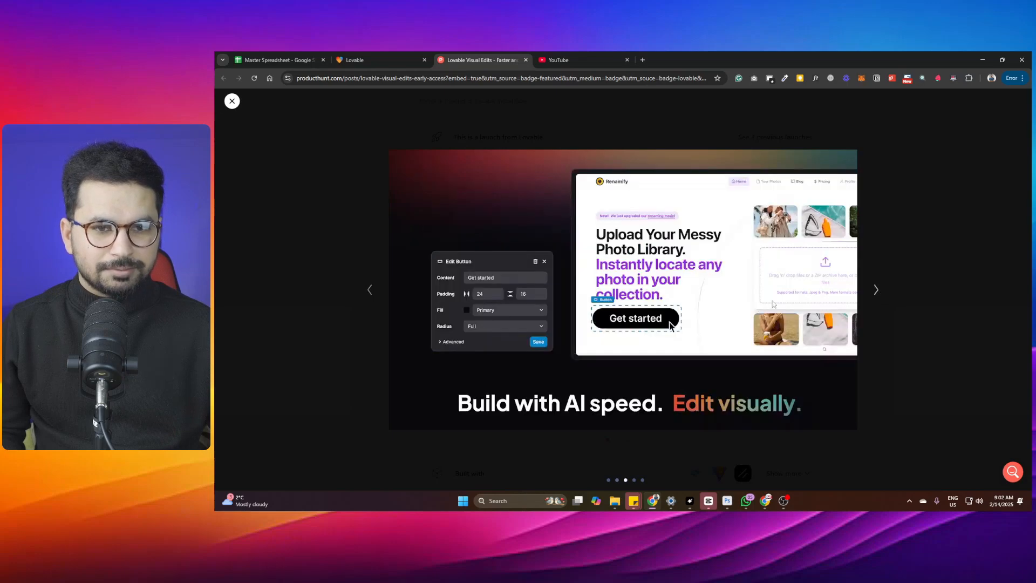
mouse_move(874, 290)
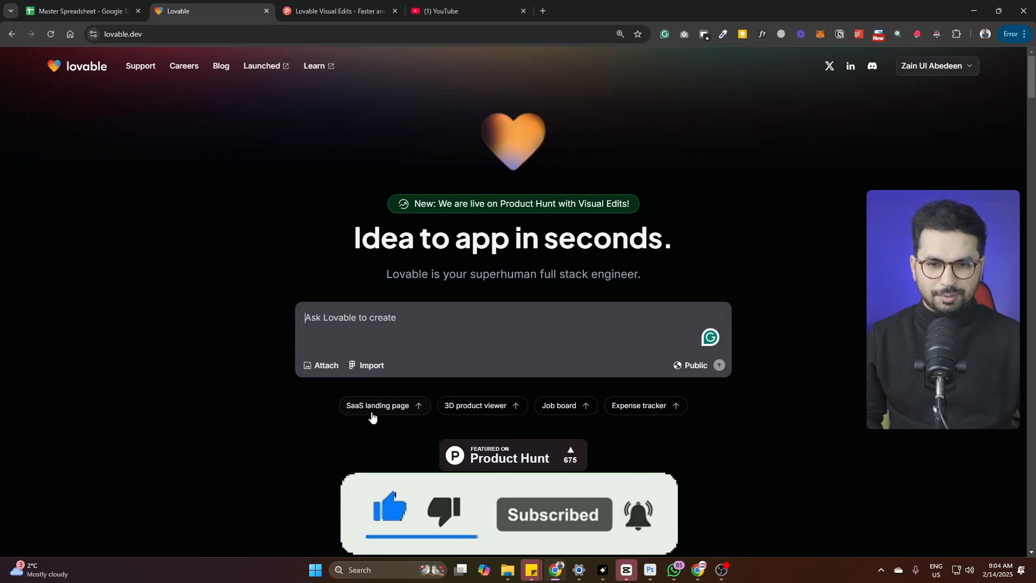
- Prompt Lovable with 'A landing page for my SaaS startup.' to generate the project
type("A landing page for my SaaS startup.")
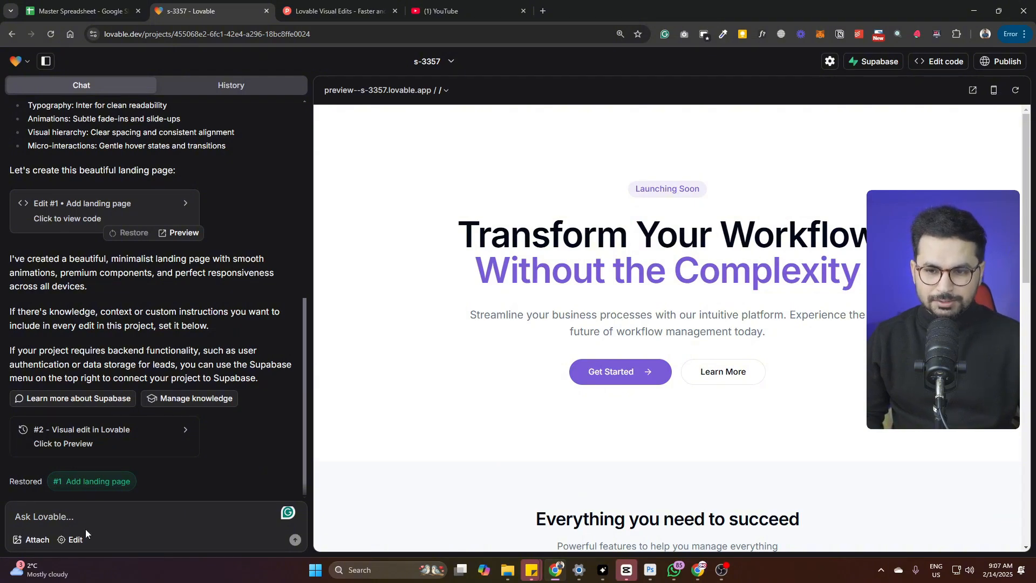
- Enter visual edit mode and select the Launching Soon badge for editing
left_click(71, 540)
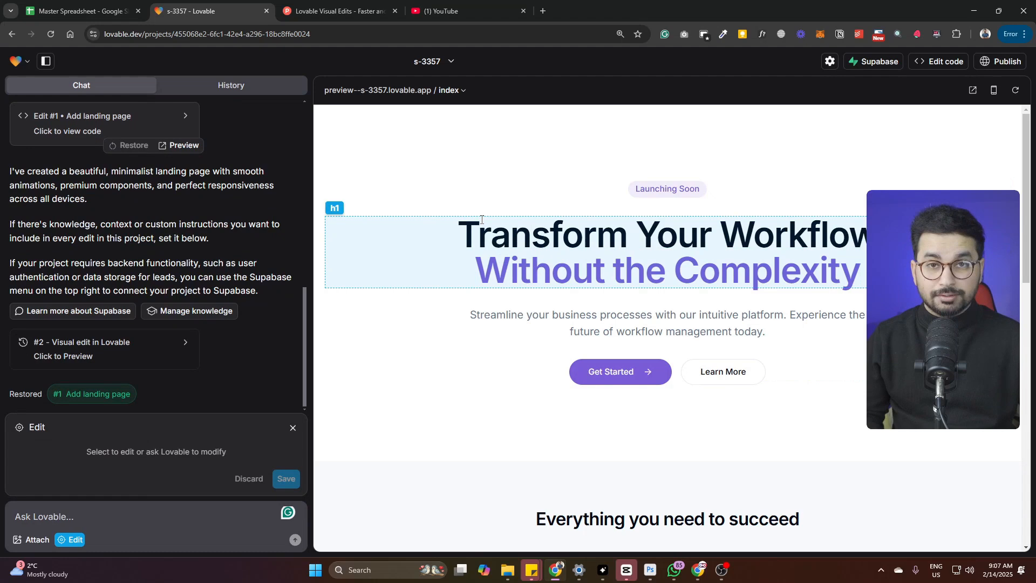
left_click(666, 188)
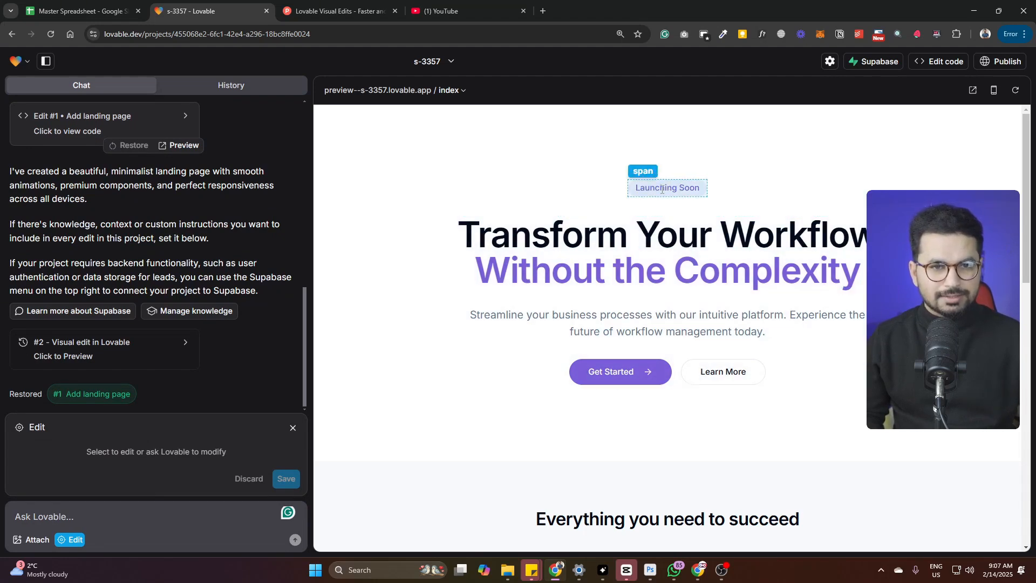
left_click(665, 188)
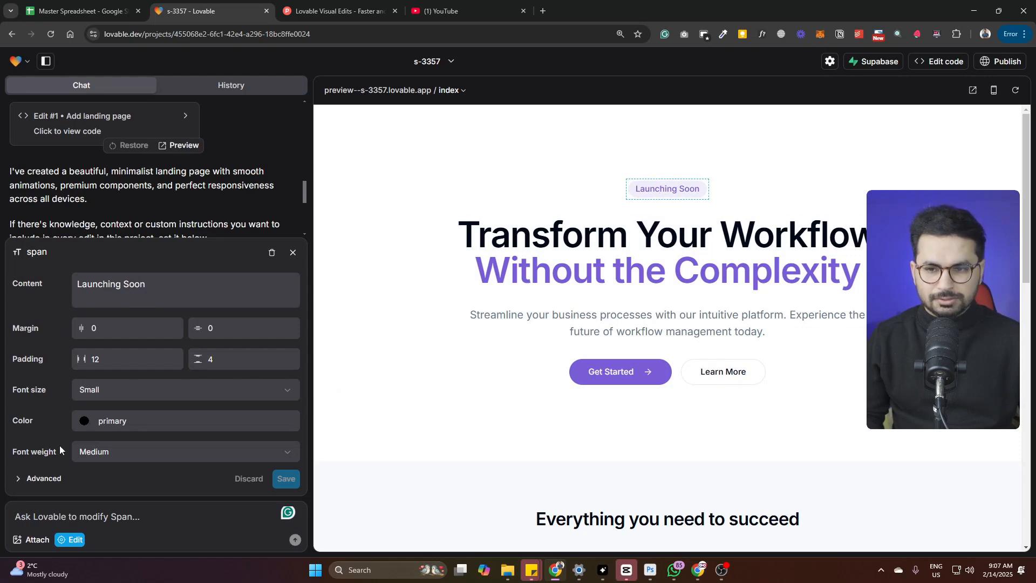
- Reword the badge content and give it Body font size and slate-800 text color
double_click(102, 284)
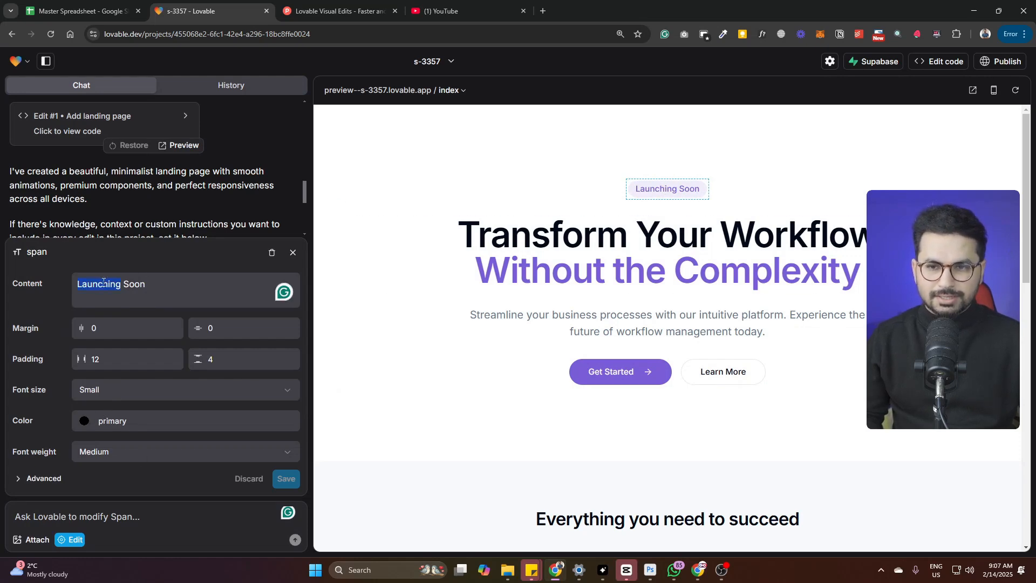
type("Launching S")
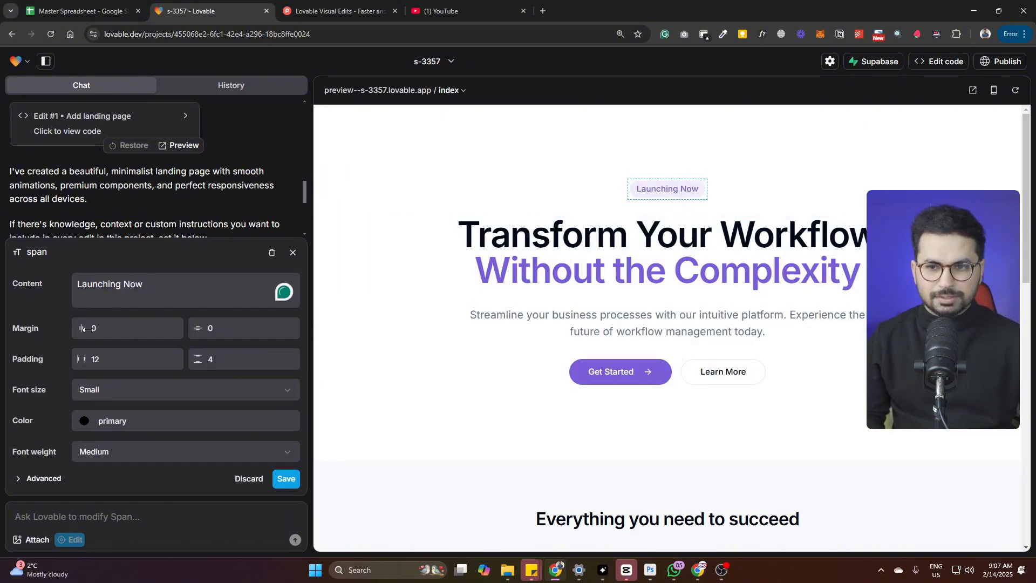
left_click(185, 389)
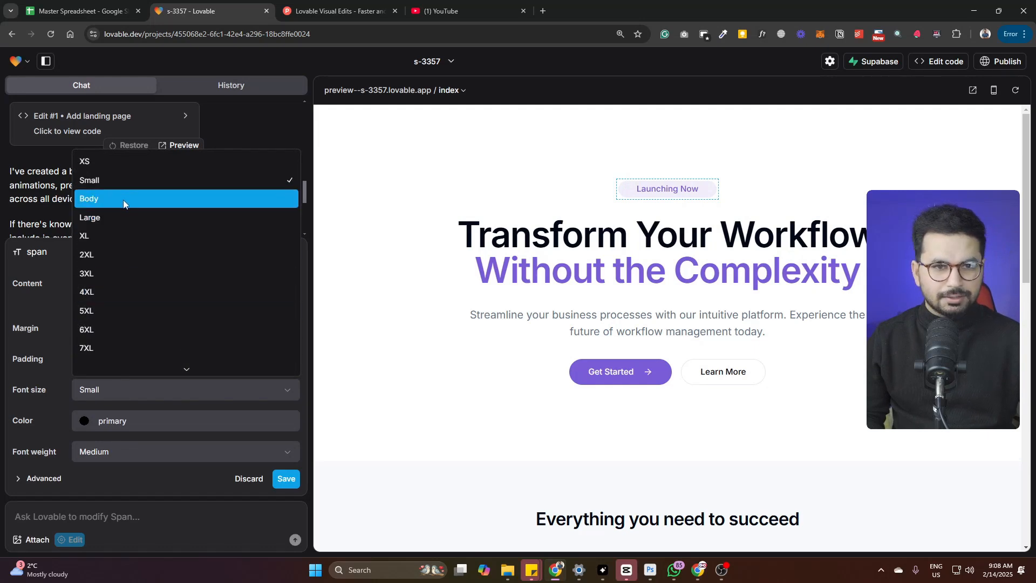
left_click(89, 199)
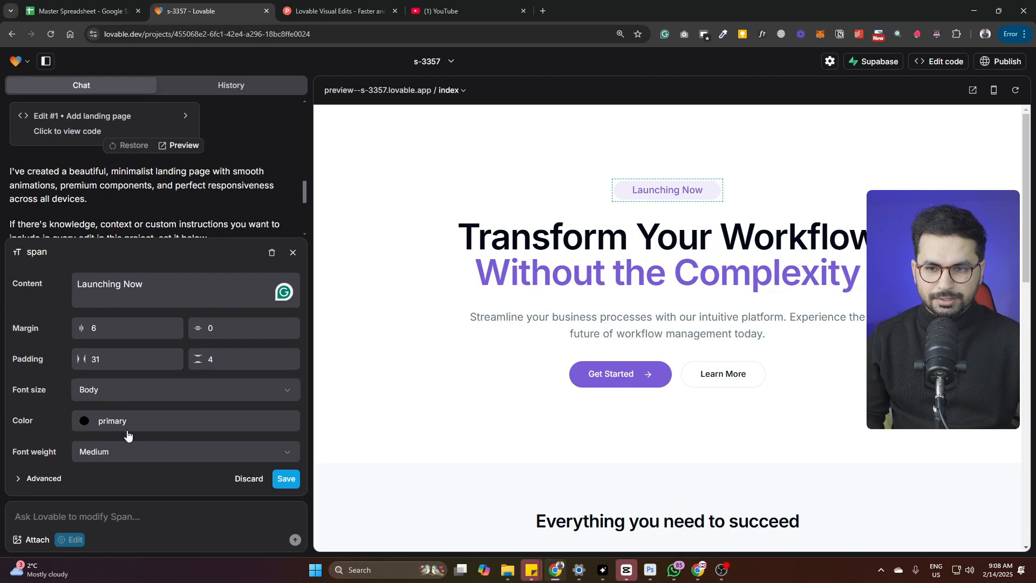
left_click(84, 420)
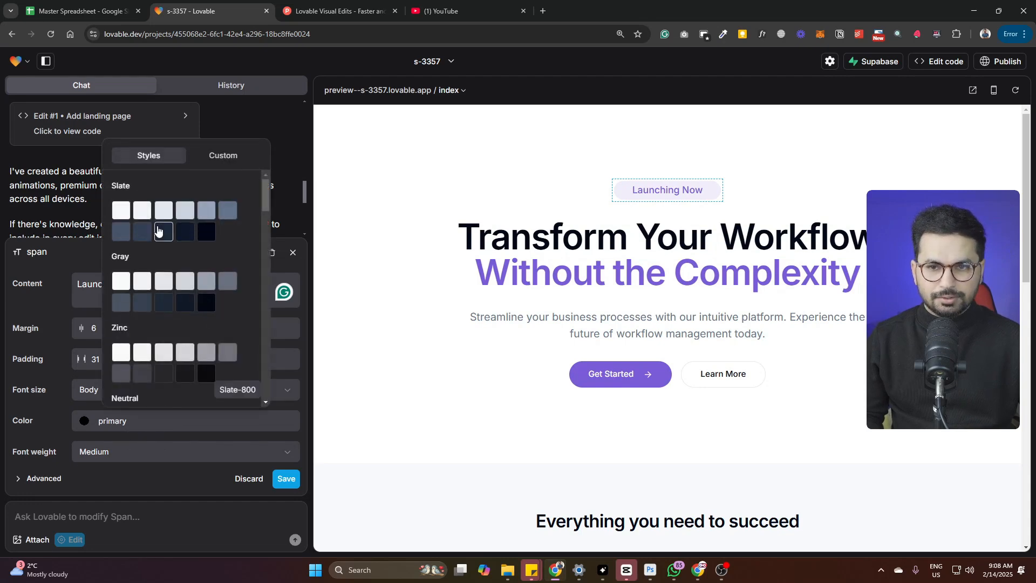
left_click(163, 231)
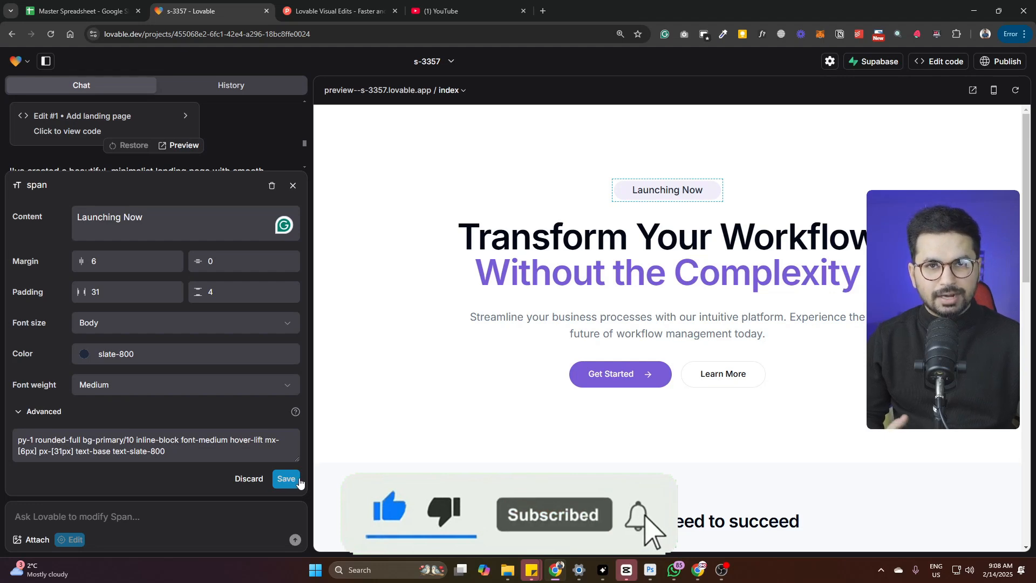
- Set the Get Started button padding to 10 and Learn More padding to 52
left_click(608, 373)
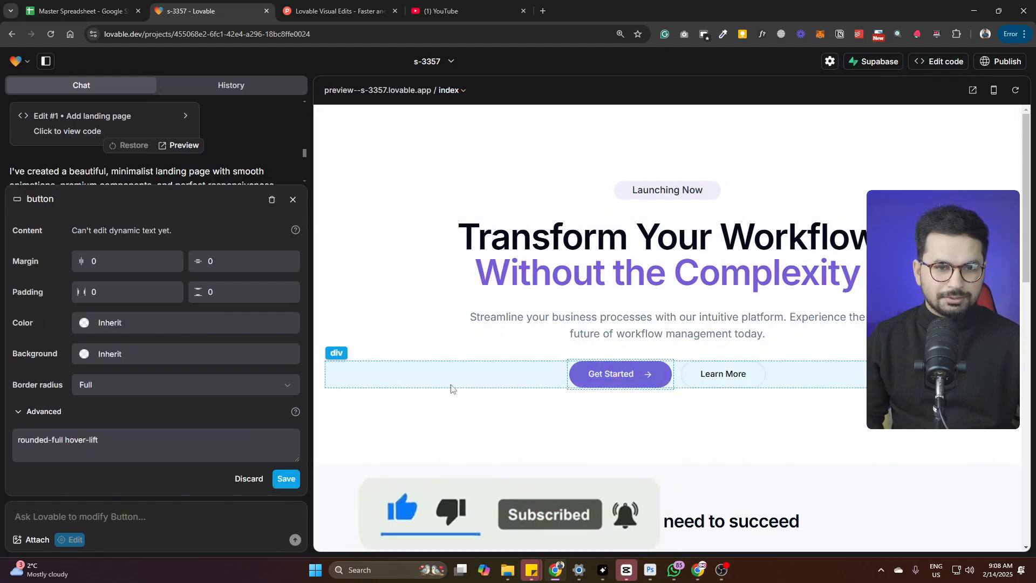
type("10")
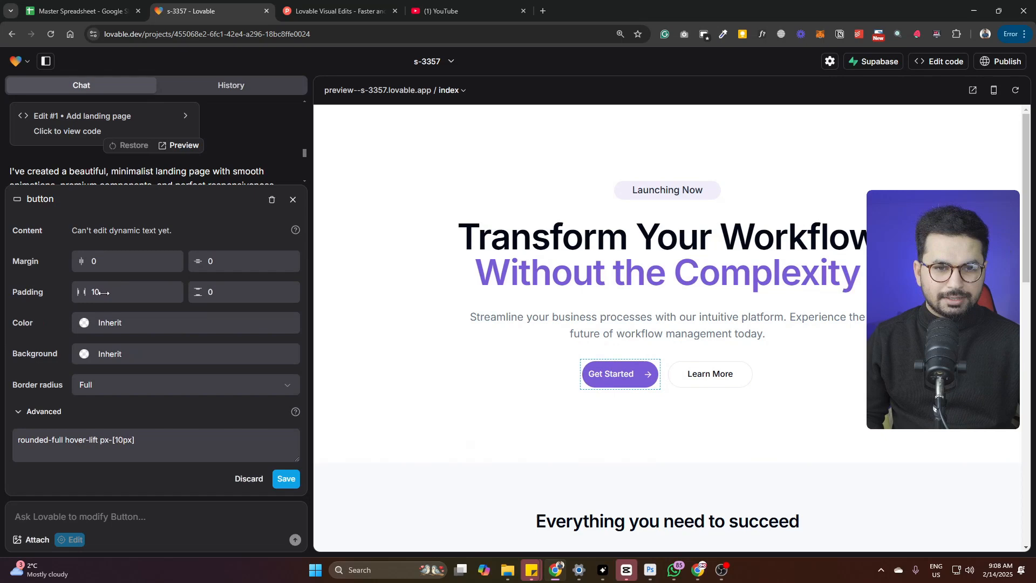
left_click(738, 373)
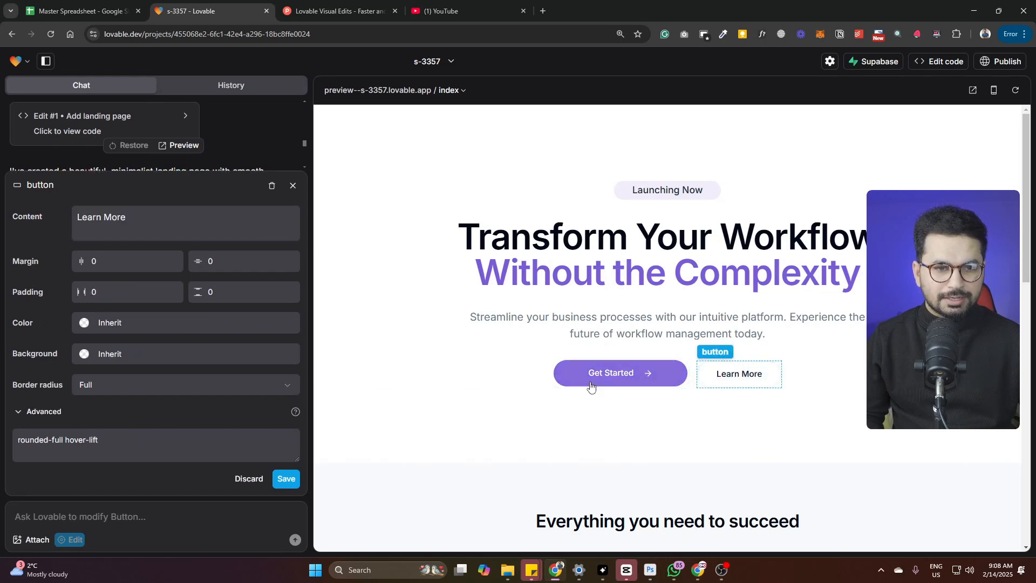
type("52")
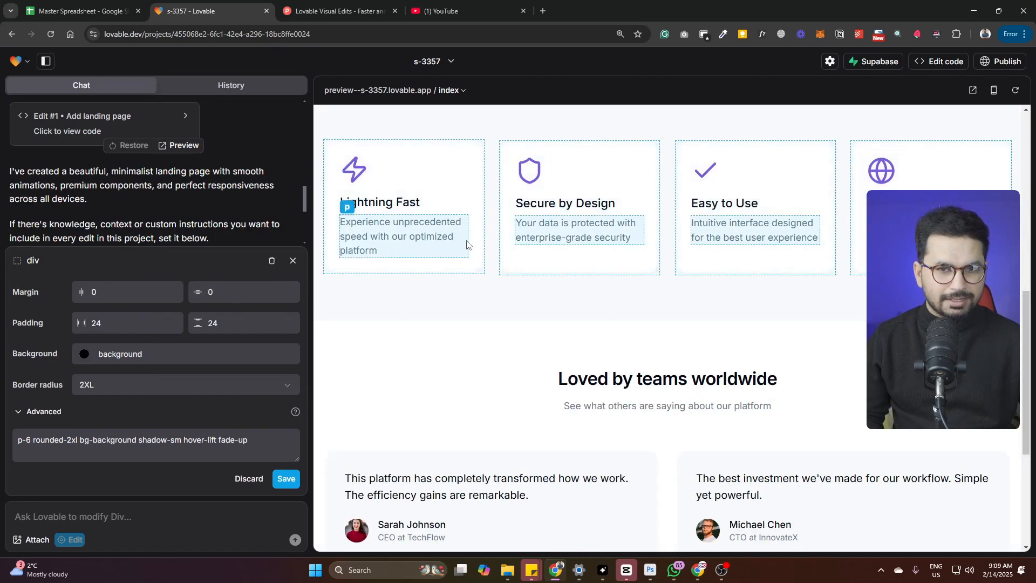
- Start a new Lovable project generating a social media dashboard
scroll("down", 3)
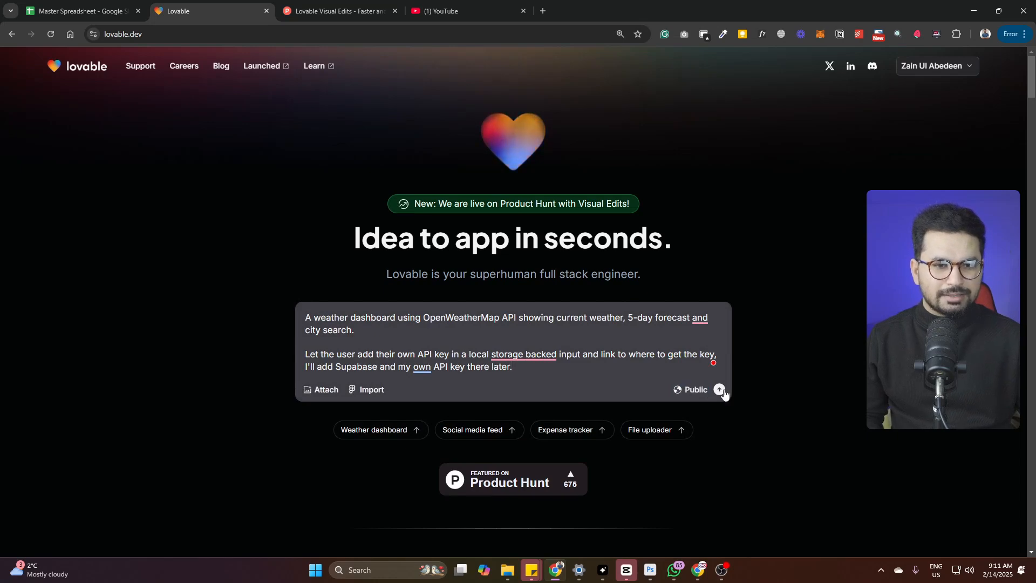
left_click(719, 389)
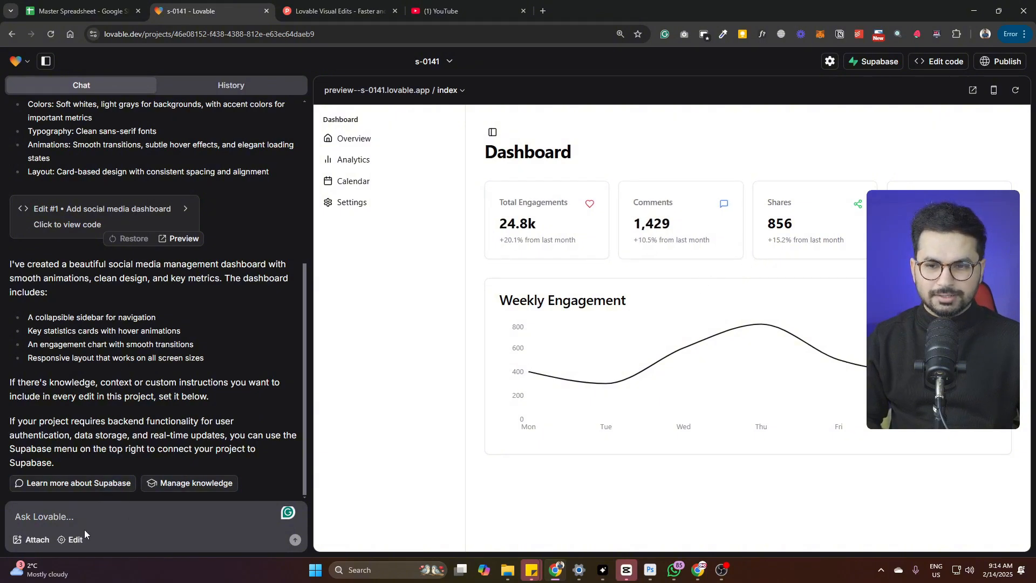
- Enter visual edit mode on the dashboard and select the Dashboard heading
left_click(71, 541)
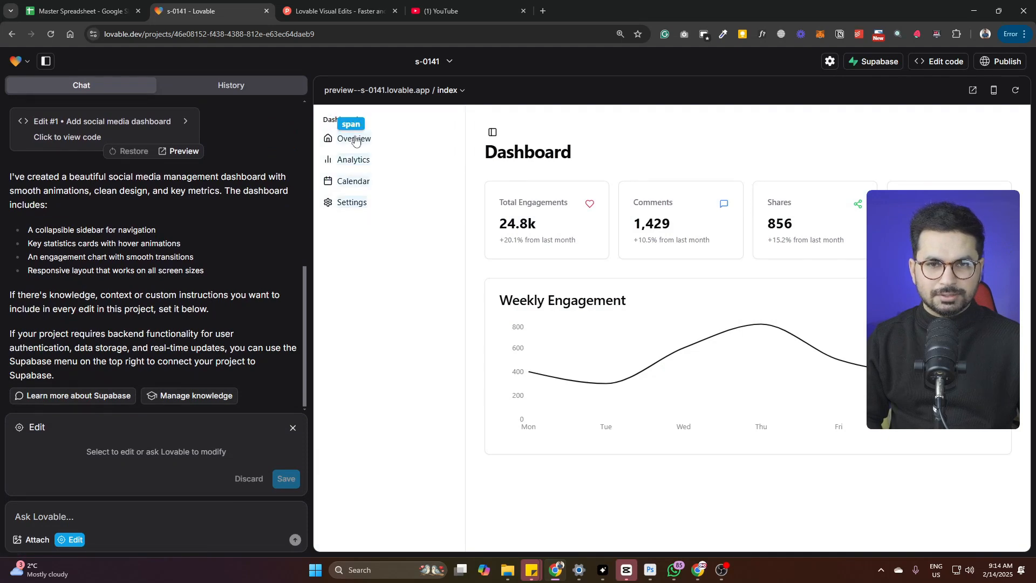
mouse_move(752, 248)
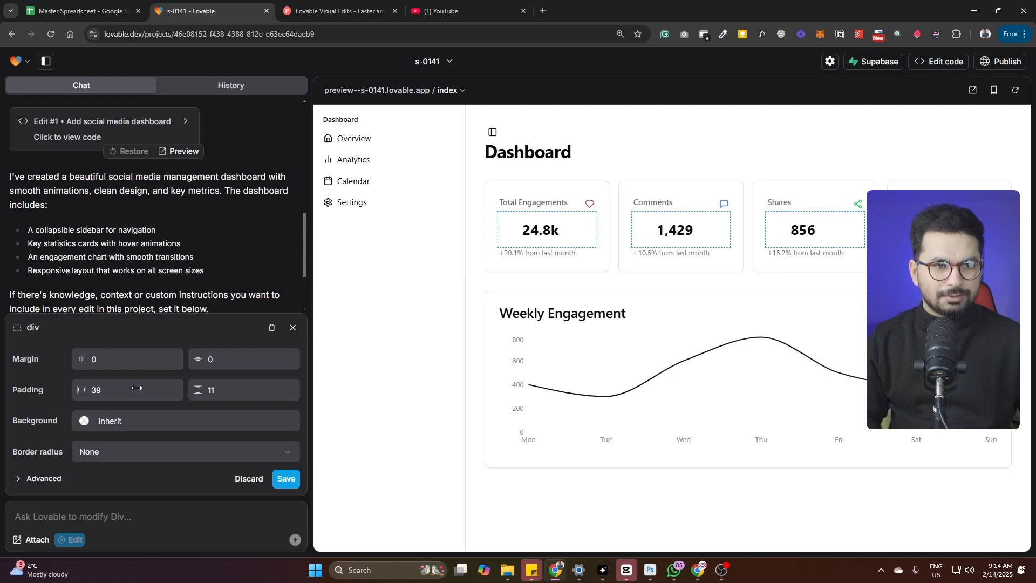
left_click(125, 389)
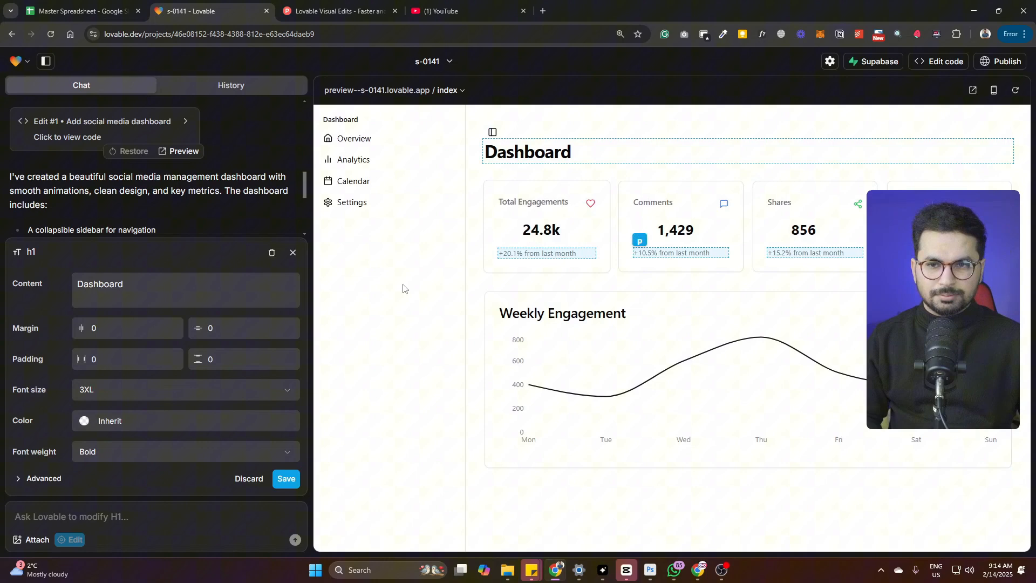
- Change the h1 heading content to My Dashboard, then select the sidebar container
type("My")
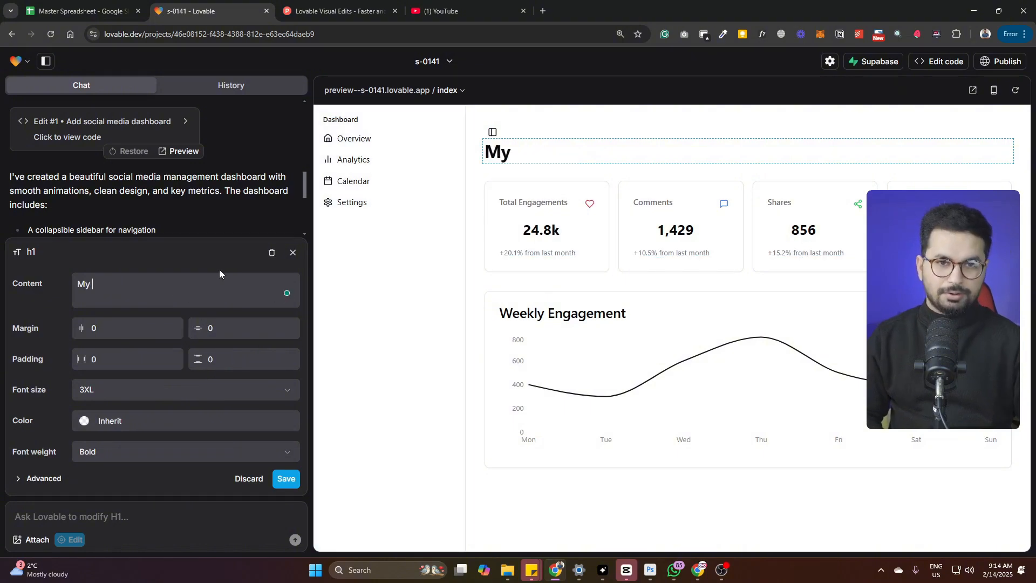
type("Dashboard")
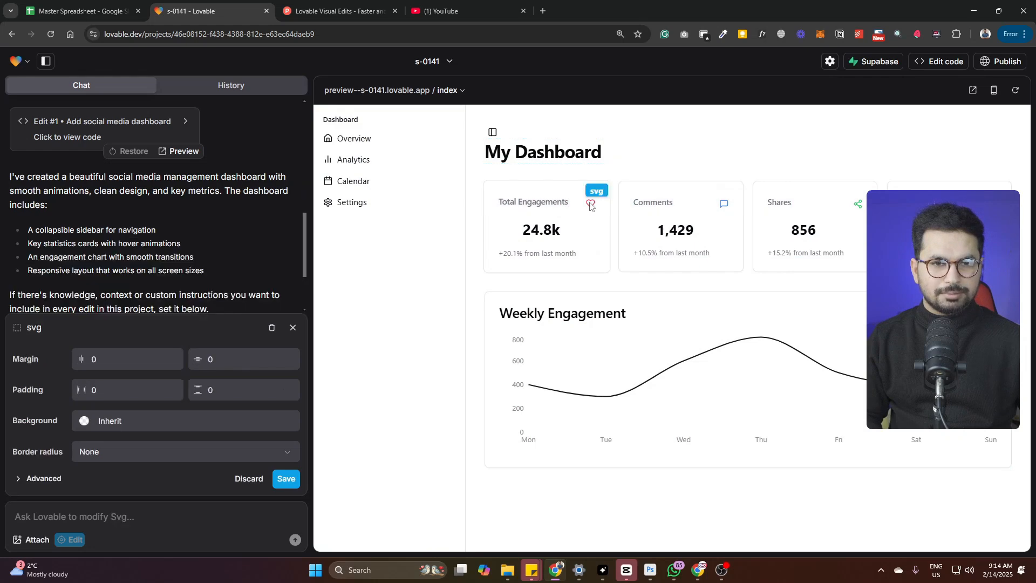
left_click(532, 203)
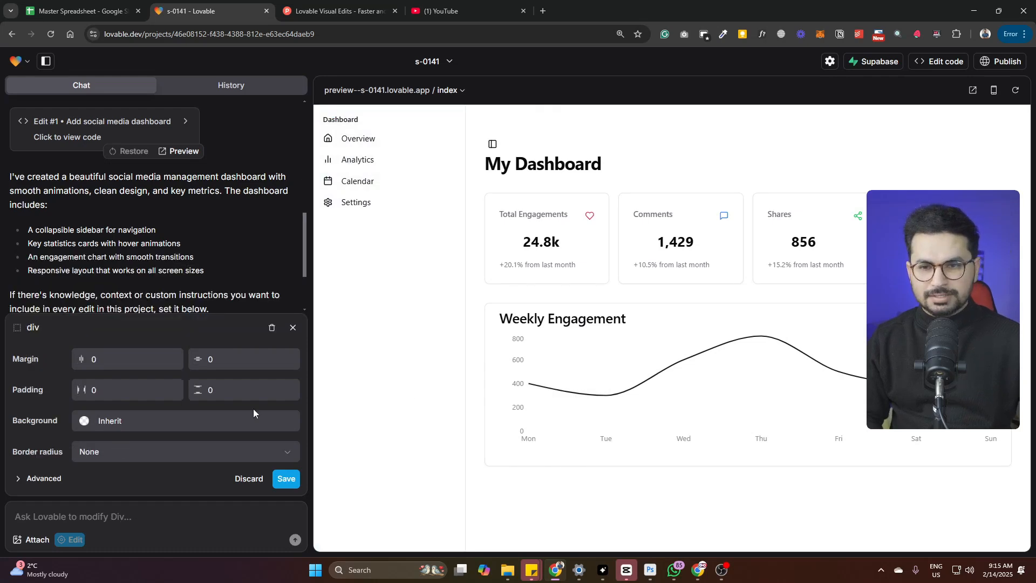
- Set the sidebar background to slate-500 and save as visual edit #2
left_click(84, 419)
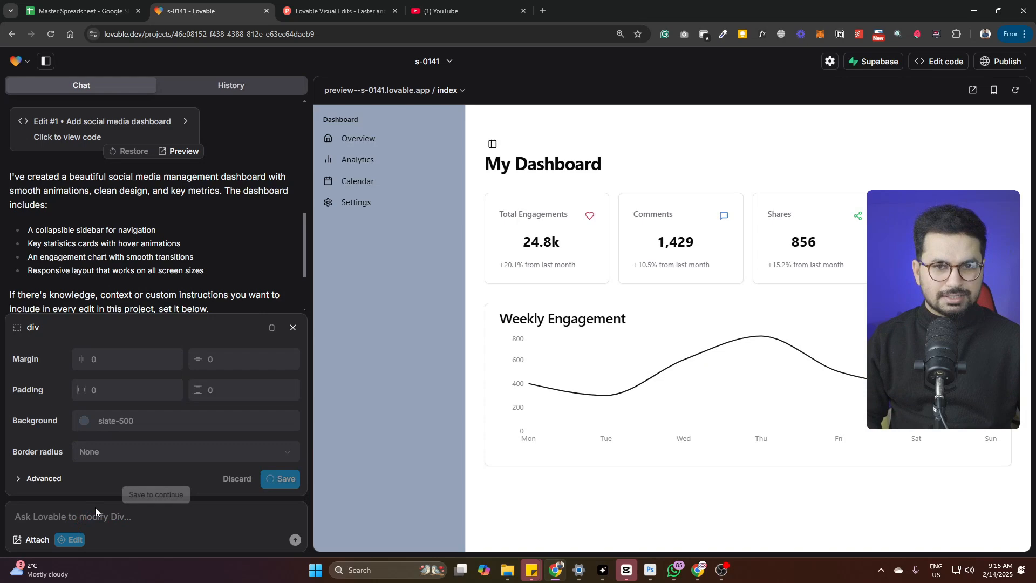
left_click(285, 481)
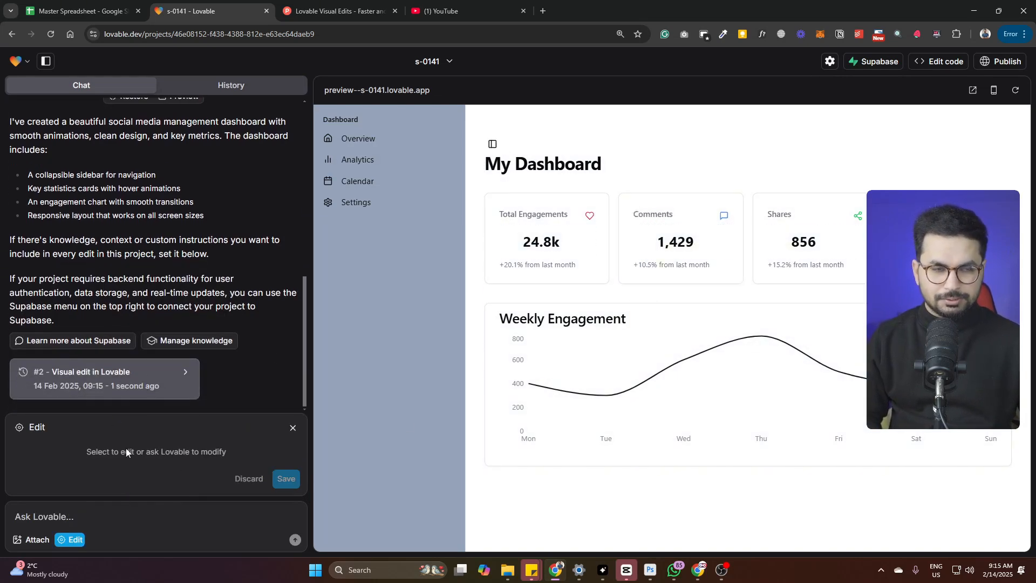
mouse_move(578, 402)
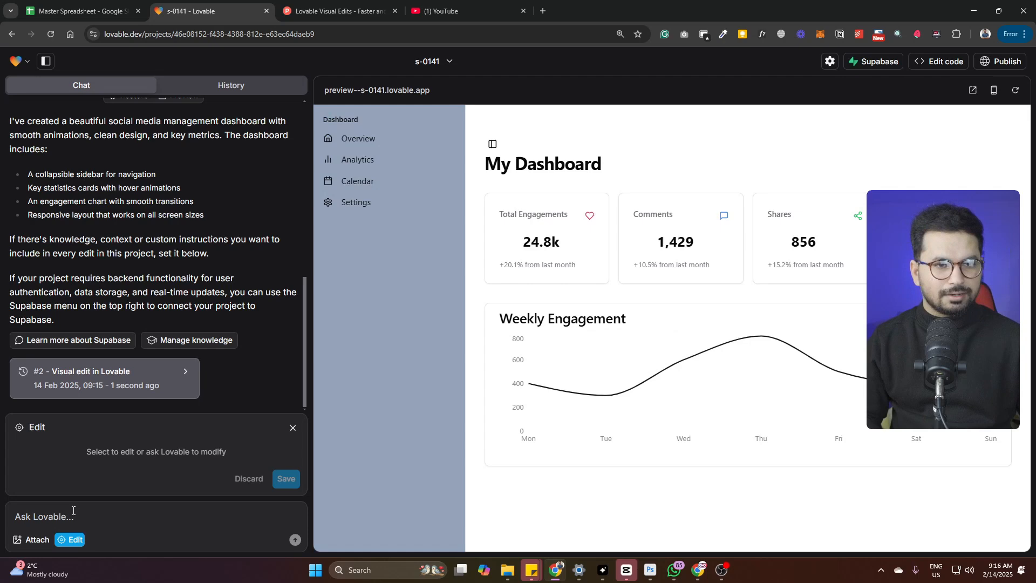
mouse_move(42, 504)
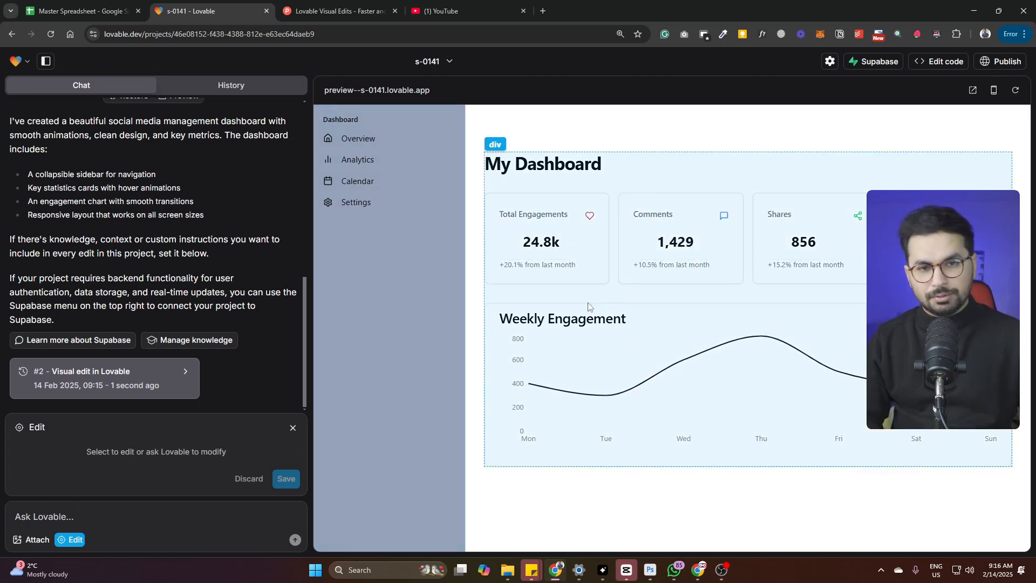
- Select the Weekly Engagement h3 heading to show its editable properties
left_click(562, 318)
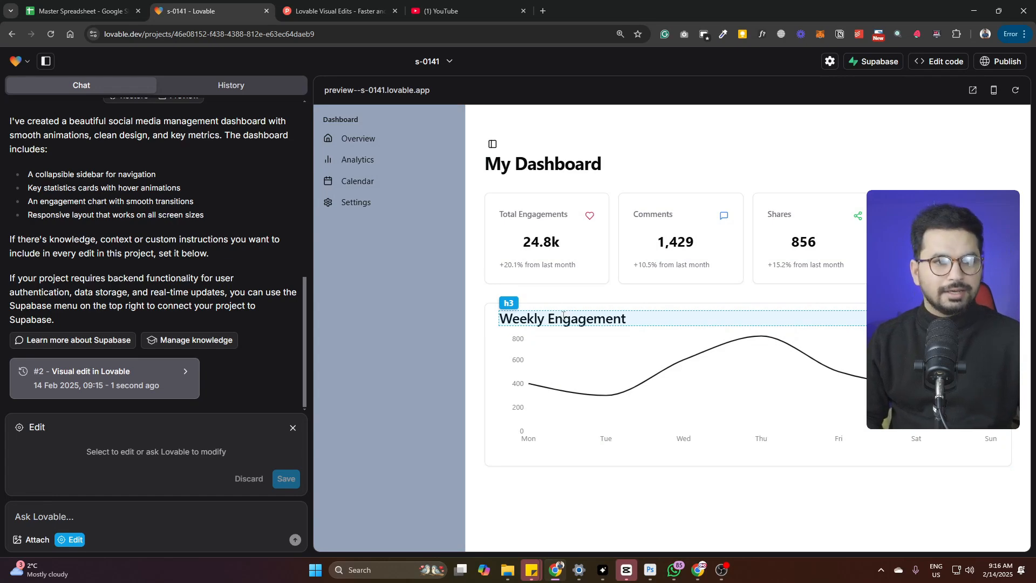
left_click(562, 318)
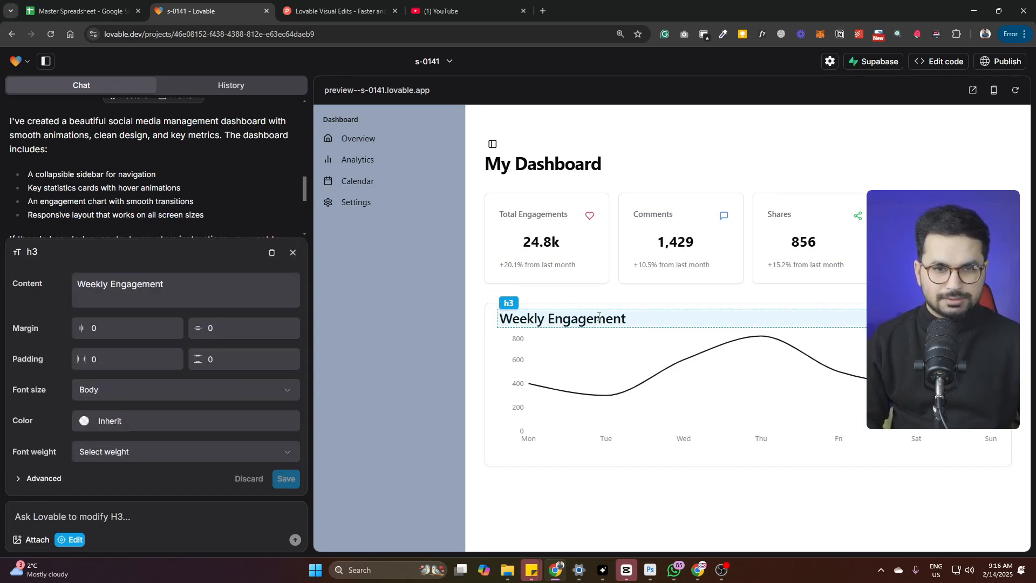